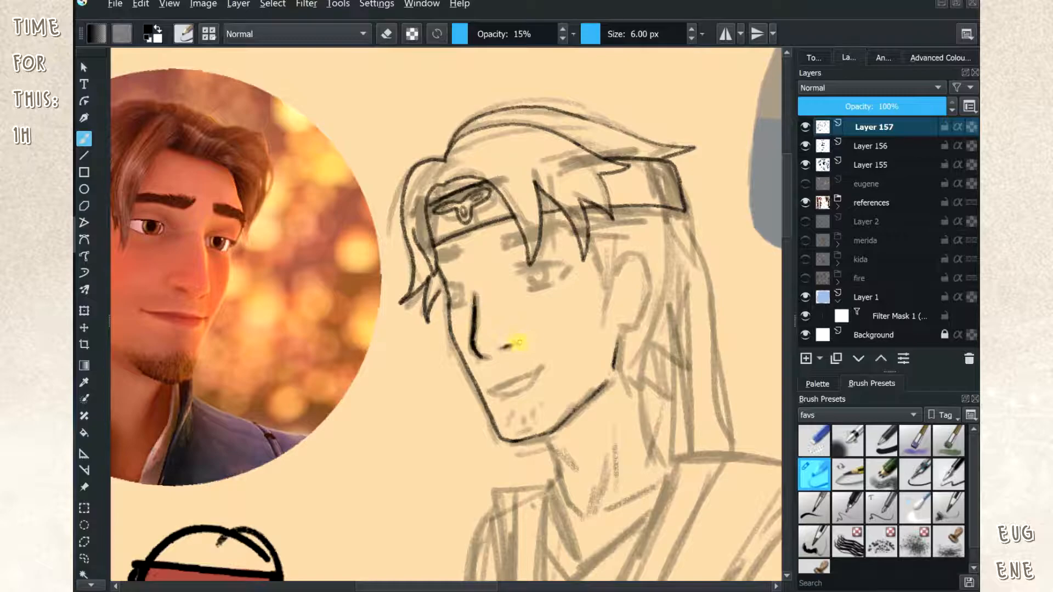
- Ink Eugene's head sketch and block reddish-brown flats onto the full-body figure's outfit
left_click(140, 4)
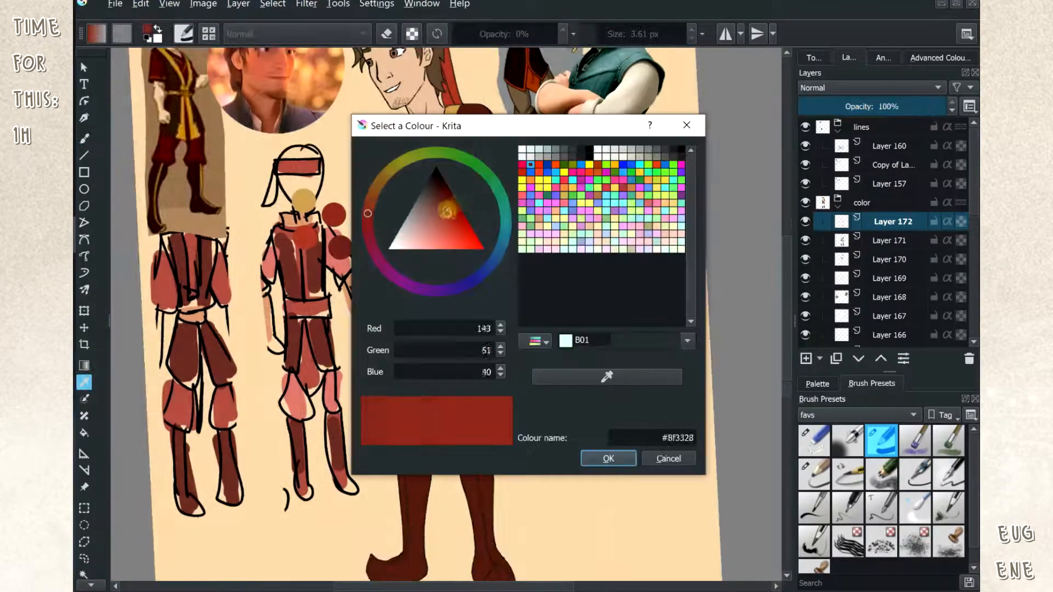
- Paint Eugene's skin, hair and headband colours, then reopen firebenders.kra from Recent Documents
left_click(608, 458)
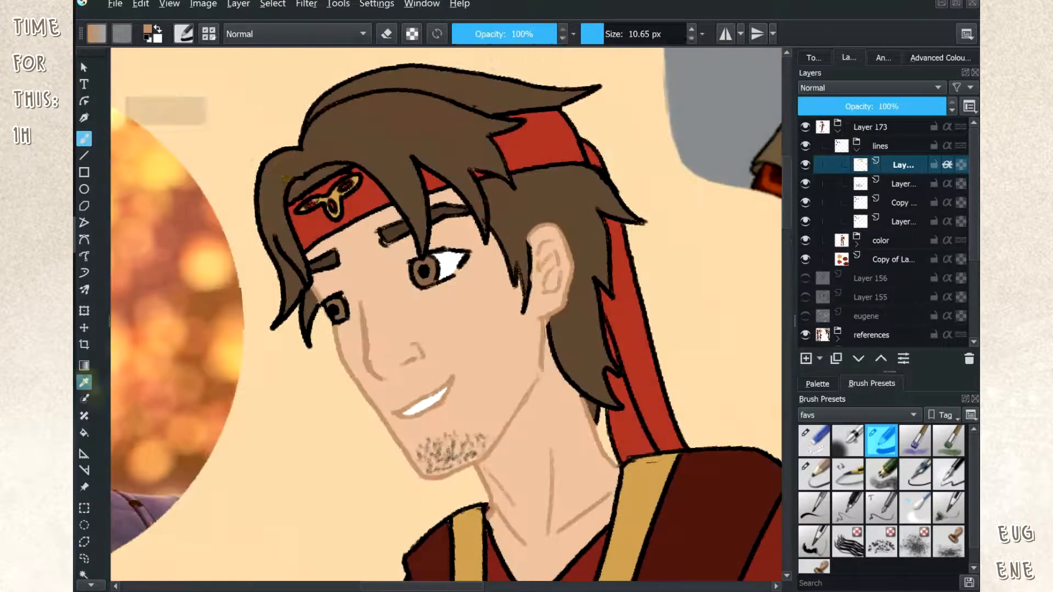
left_click(520, 264)
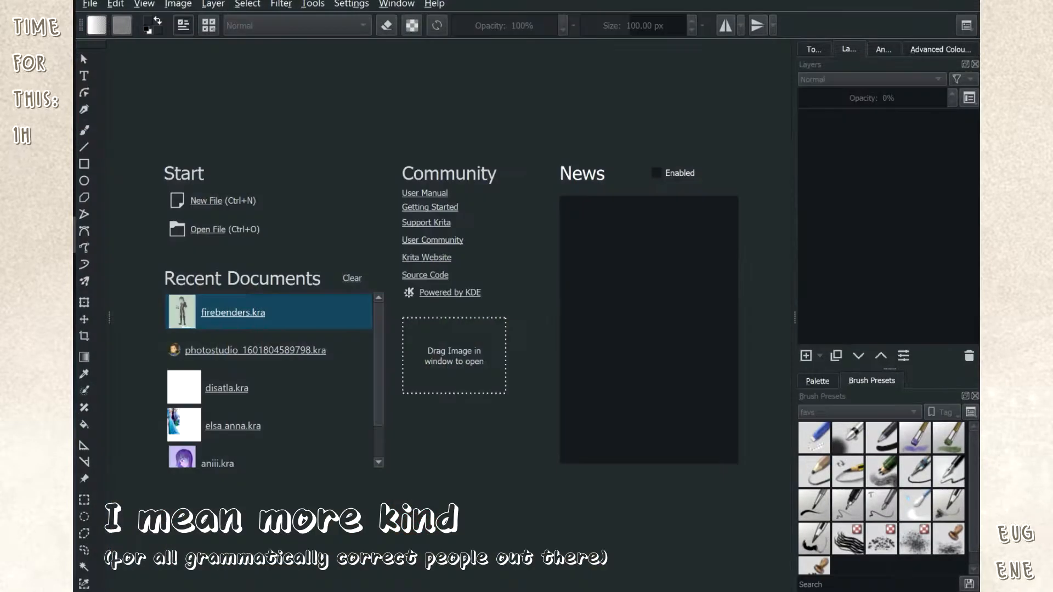
double_click(232, 312)
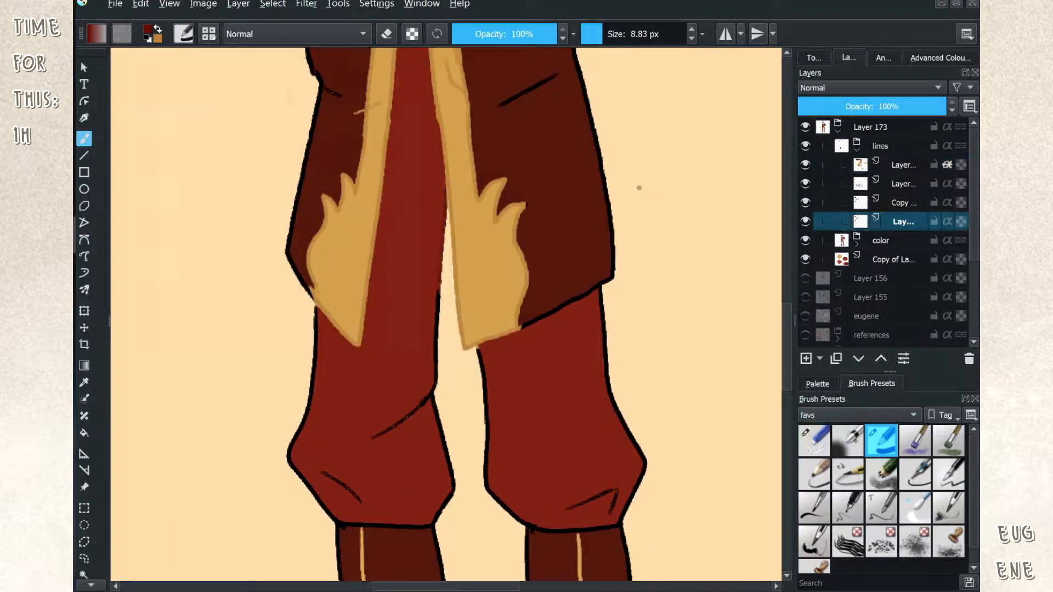
- Shade the trousers dark red and the face purple-blue, and set the shadow layer's blending mode
left_click(95, 33)
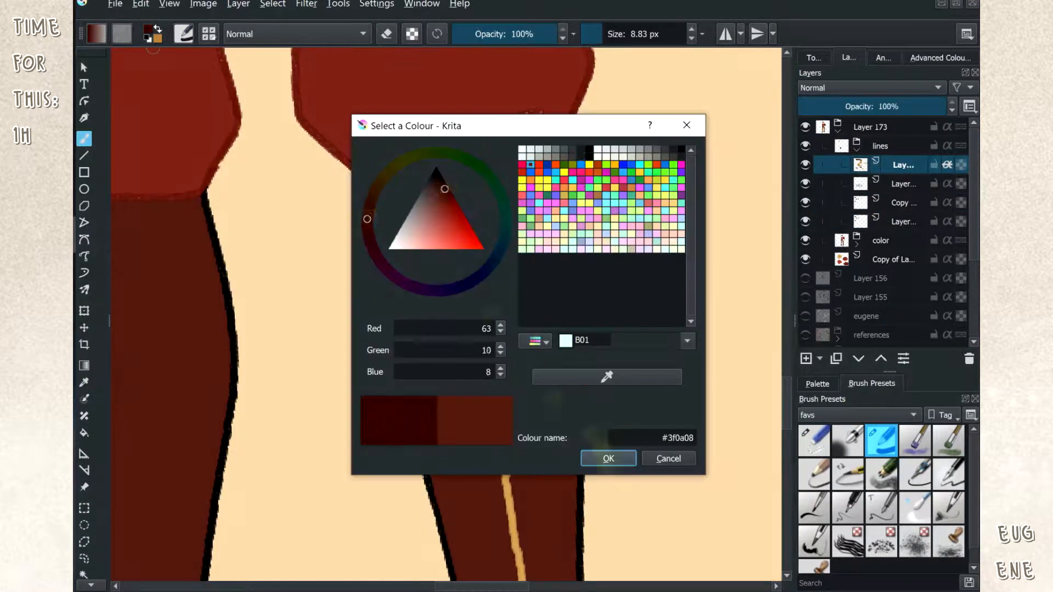
left_click(608, 458)
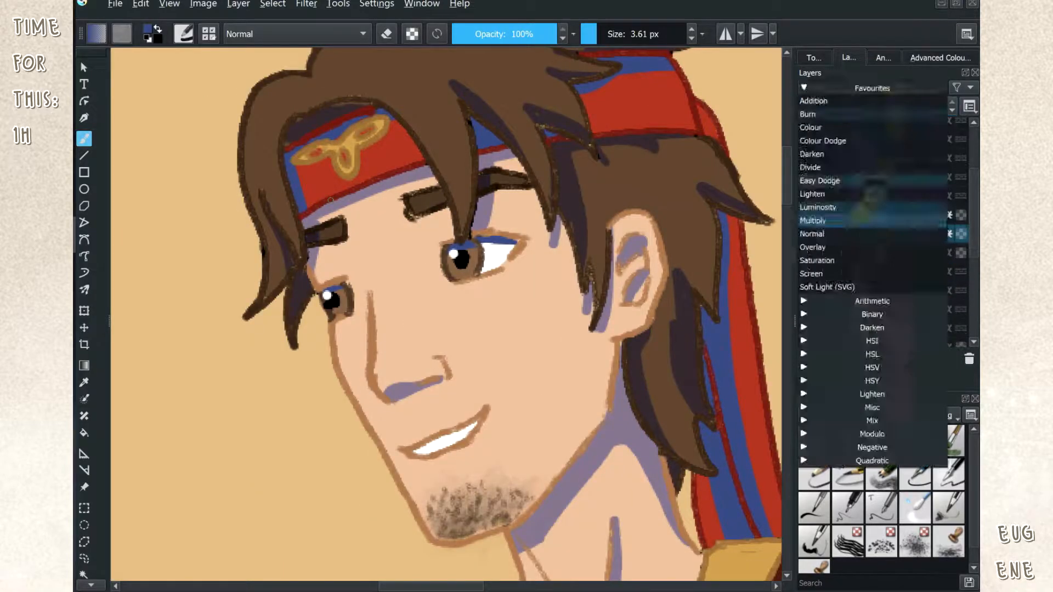
left_click(813, 221)
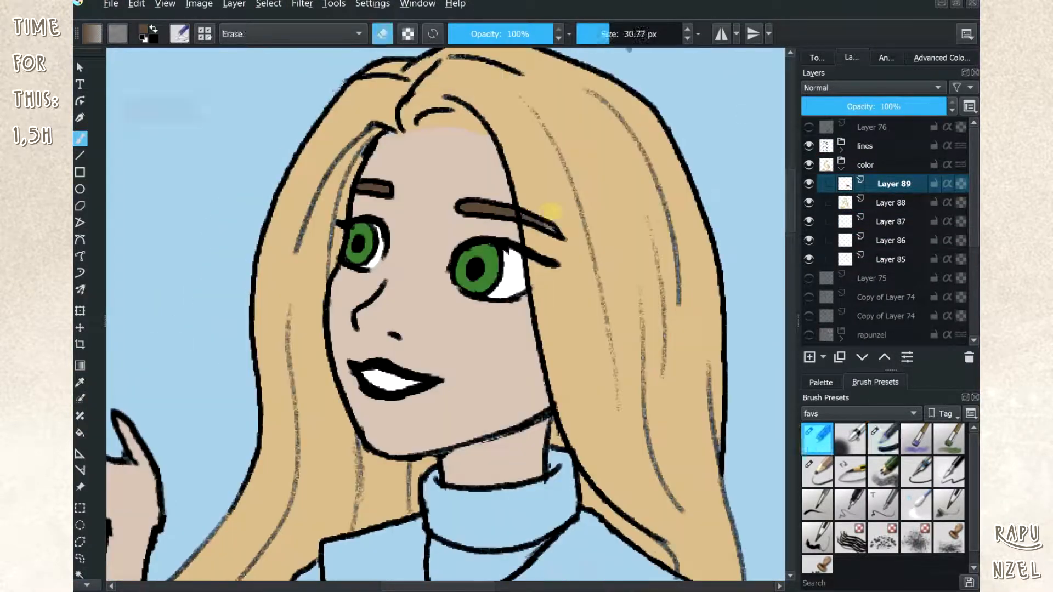
- Switch to Rapunzel and lay flat hair, skin, green eye and light blue turtleneck colours
left_click(269, 5)
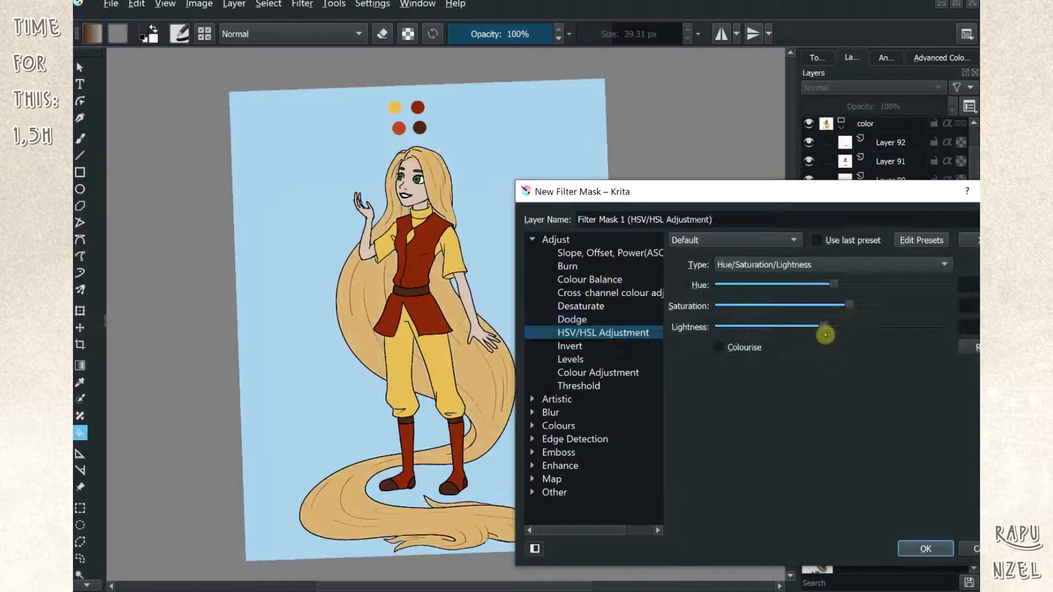
- Adjust the lightness in the HSV/HSL Adjustment filter mask on Rapunzel's shading
left_click(924, 549)
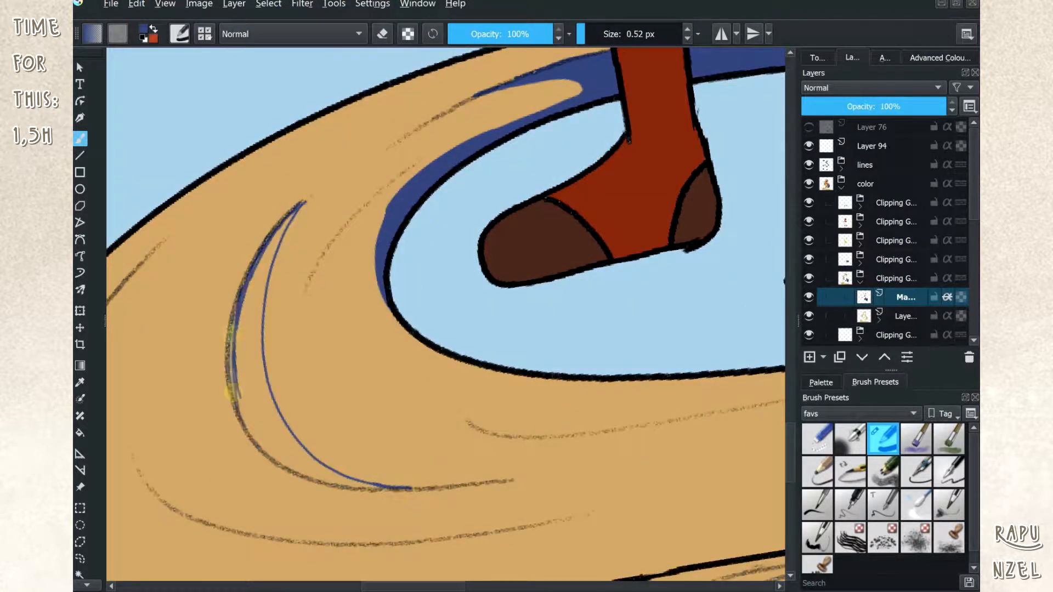
- Paint blue pencil-brush shading strokes along Rapunzel's long hair strands
left_click(268, 5)
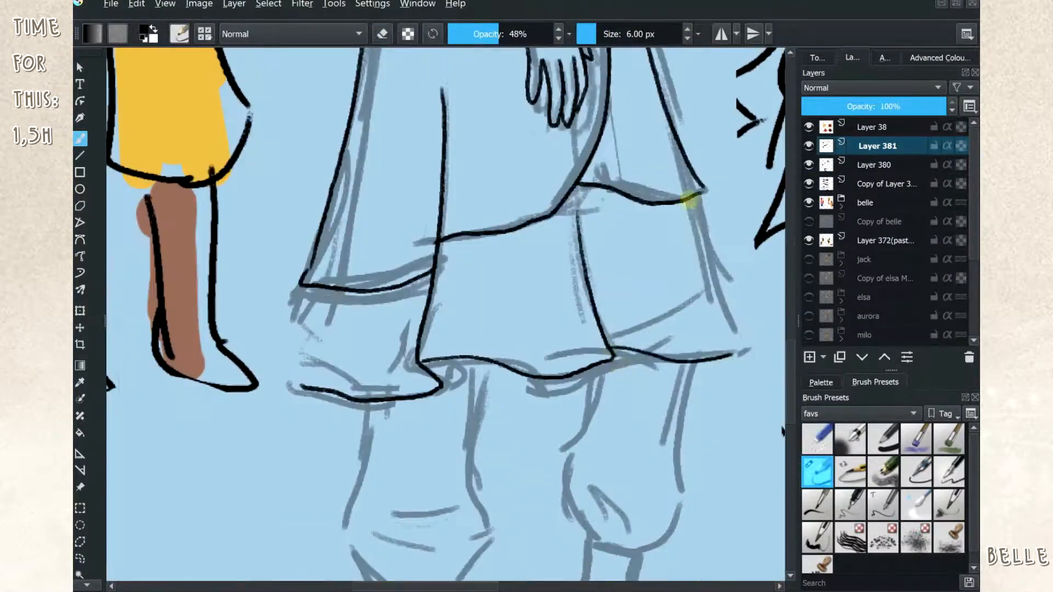
- Trace black lineart over Belle's blue skirt and leg sketch on a new layer
scroll("down", 3)
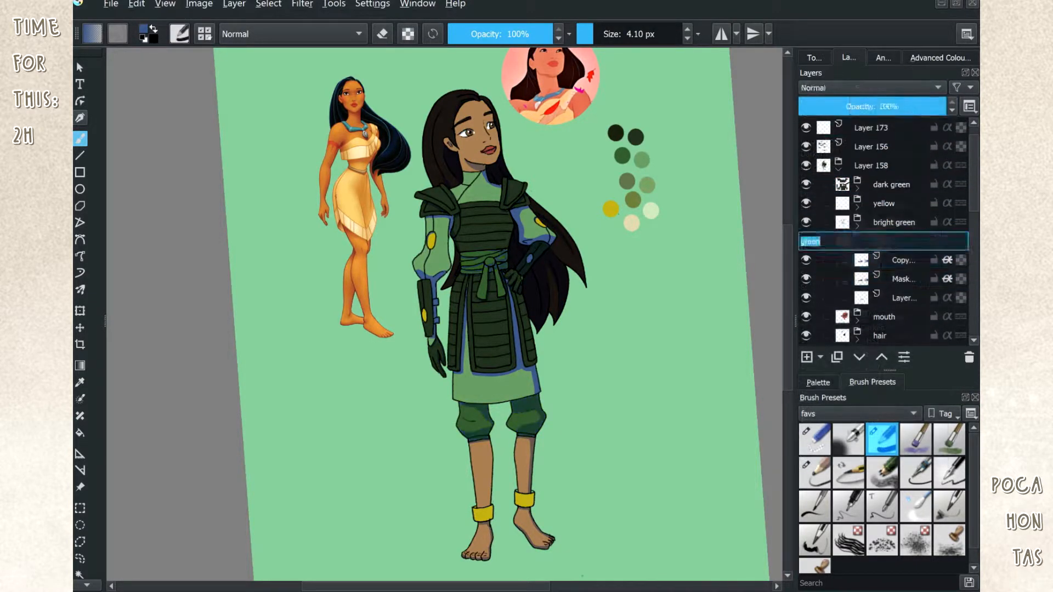
- Fill Pocahontas's armoured outfit colours and rename the new colour layer 'green'
left_click(136, 4)
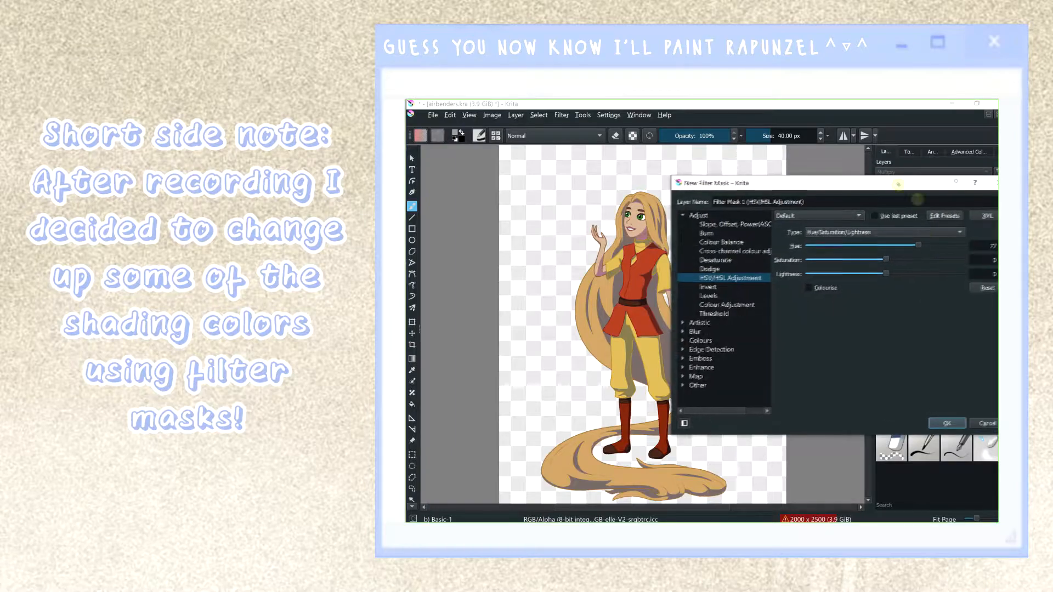
- Add an HSV/HSL Adjustment filter mask to Rapunzel's shading layer and drag Hue warmer
left_click_drag(910, 245, 959, 251)
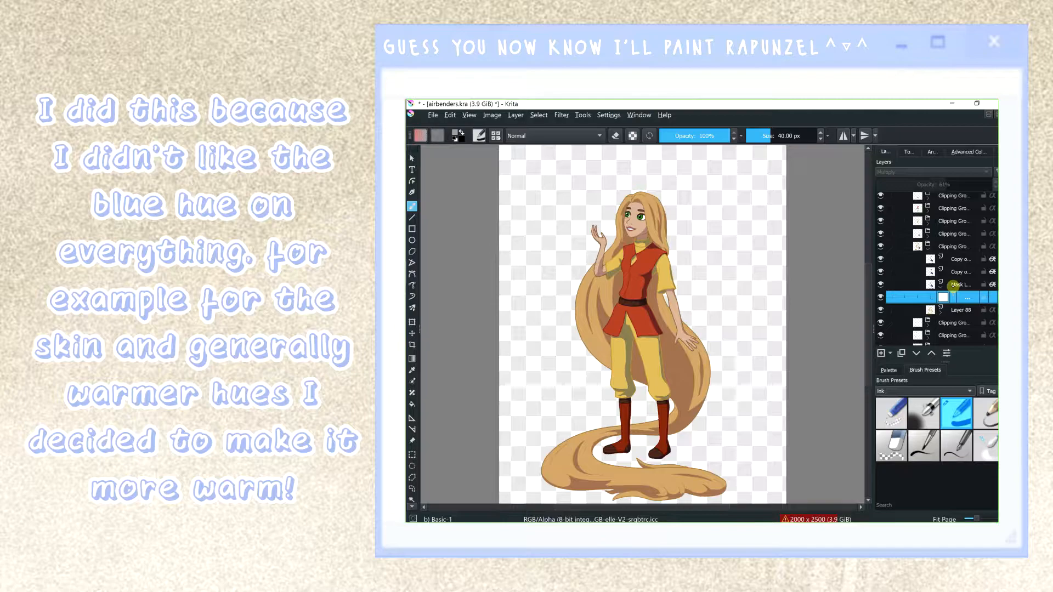
- Set the filter mask's hue to 180 and drop the Multiply shading layer to 72% opacity
right_click(961, 284)
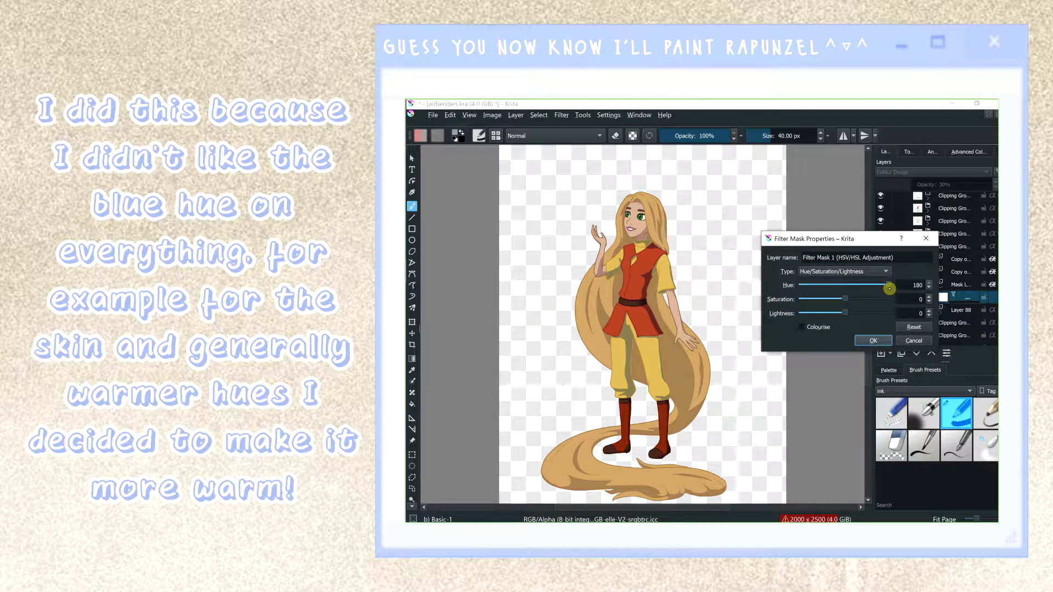
left_click(872, 341)
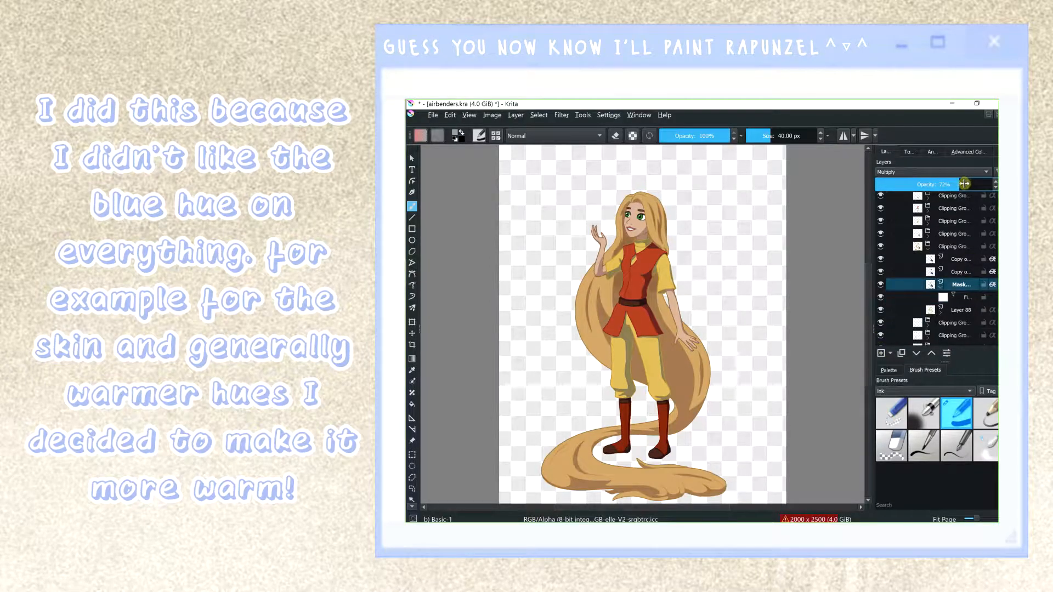